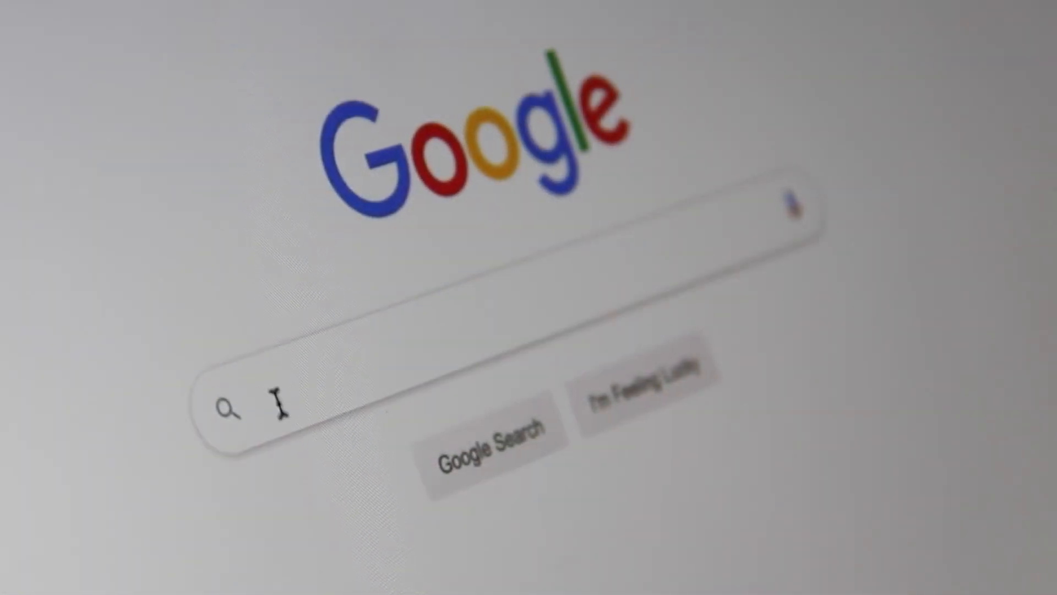
{"action": "type", "text": "s"}
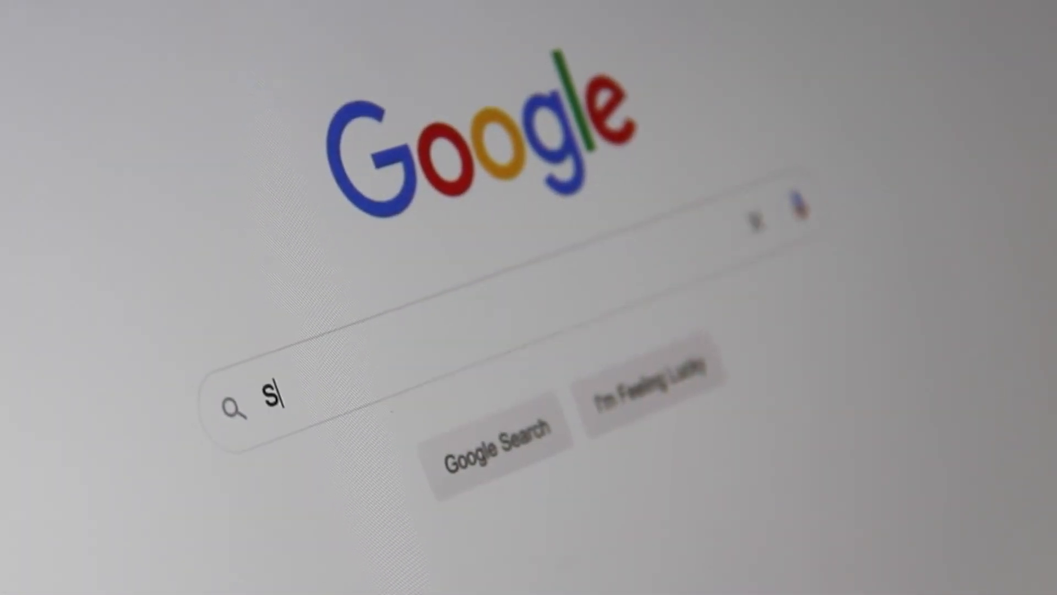
{"action": "type", "text": "earch En"}
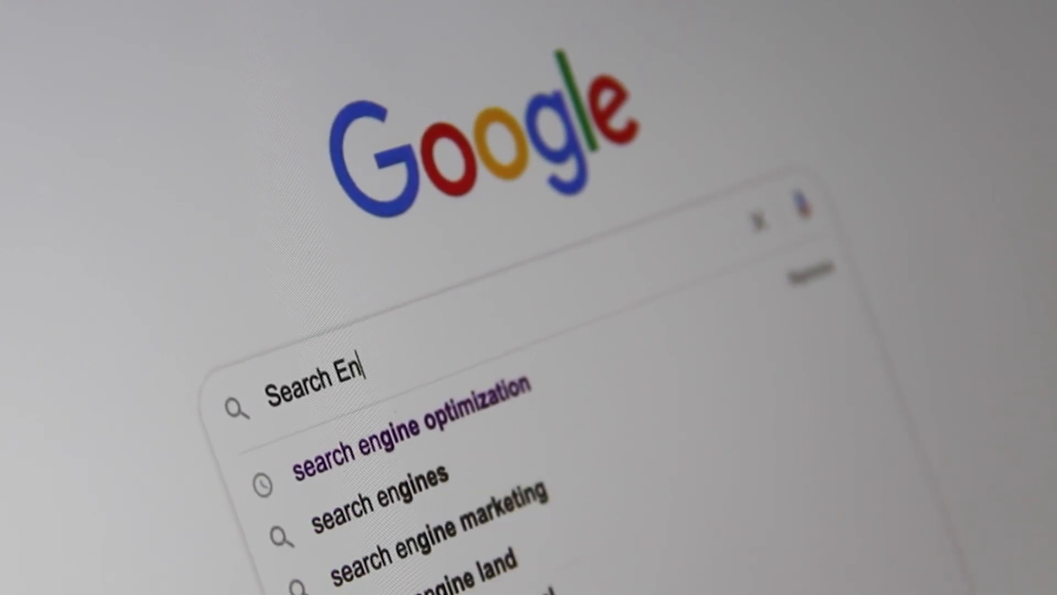